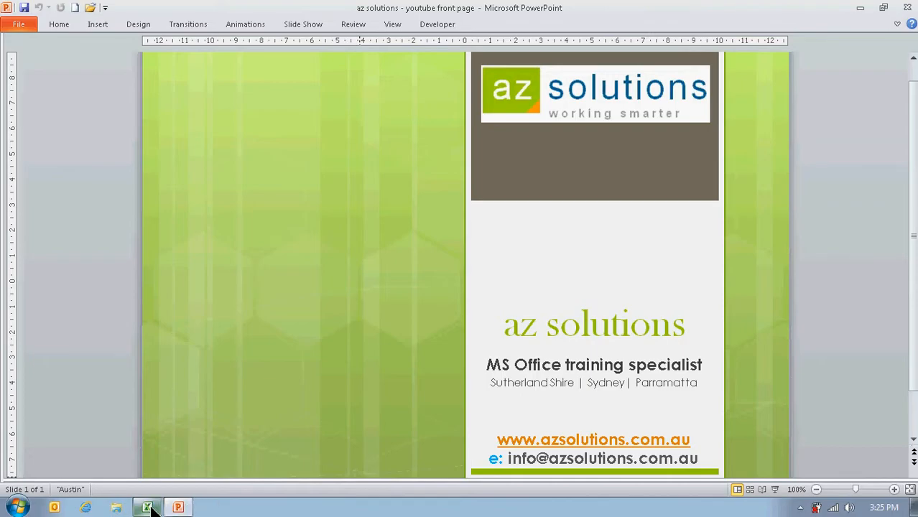
- Switch from PowerPoint to the Excel workbook with the Clear Format sheet
left_click(145, 505)
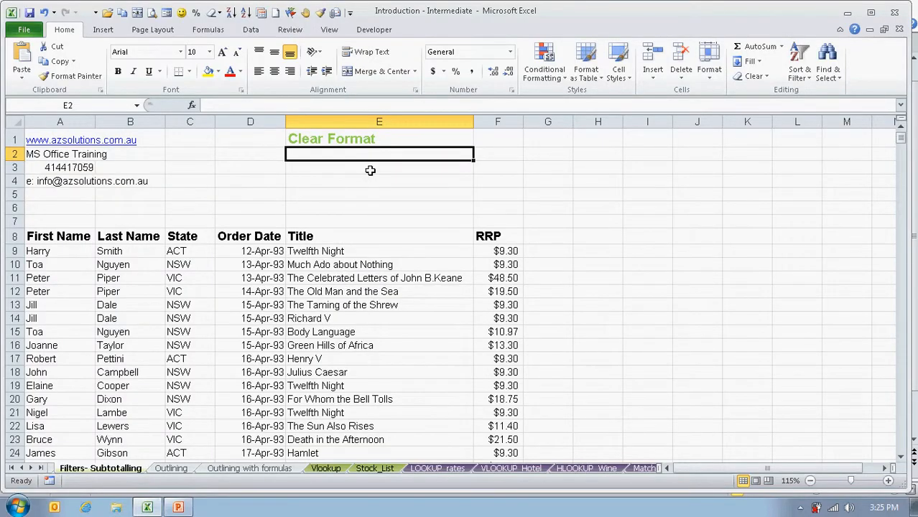
- Enter 11/03/2013 in E2, then overwrite it with 526 so it displays as 9/06/1901
type("11/03/2013")
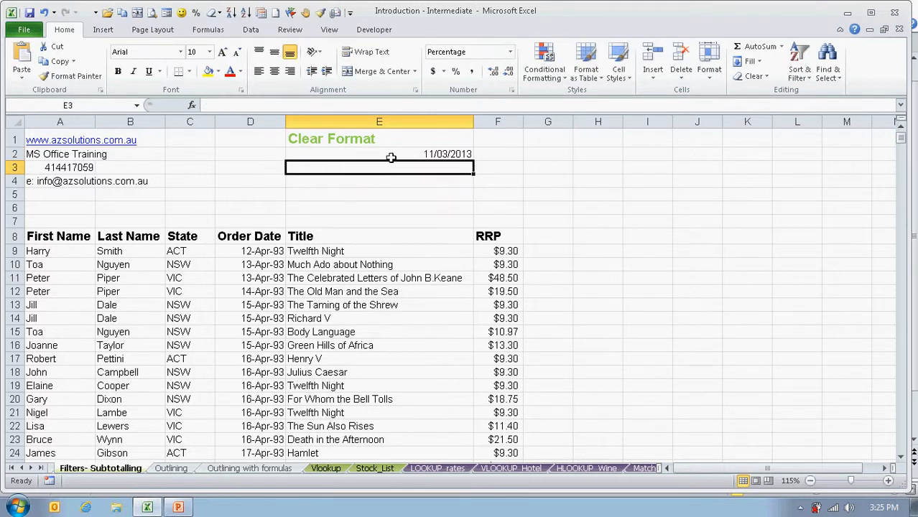
left_click(379, 153)
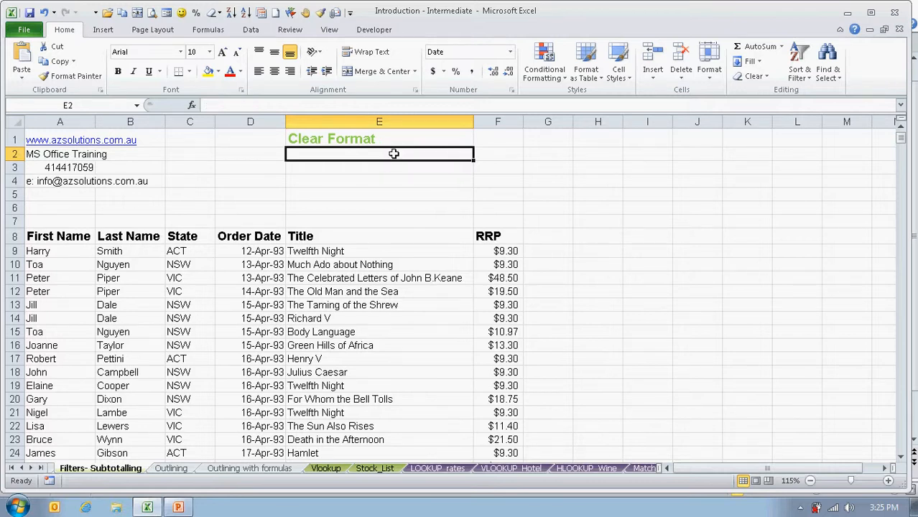
type("526")
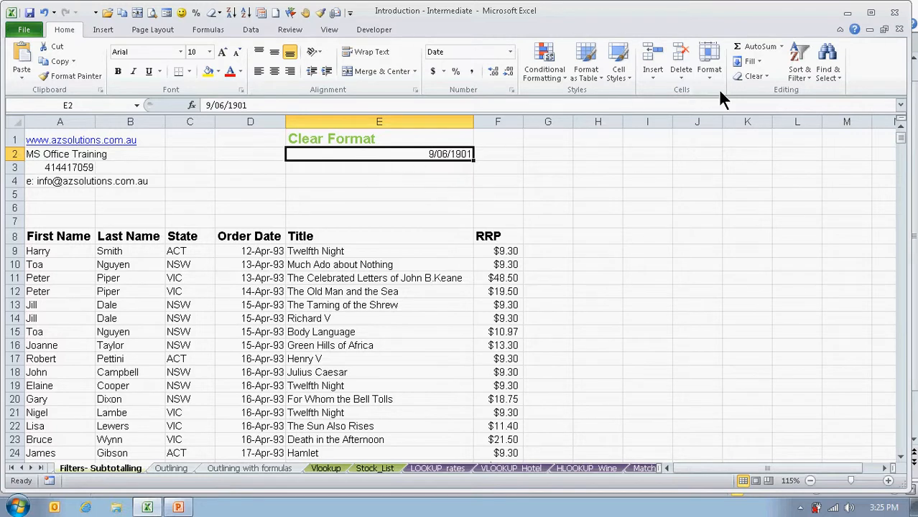
mouse_move(750, 76)
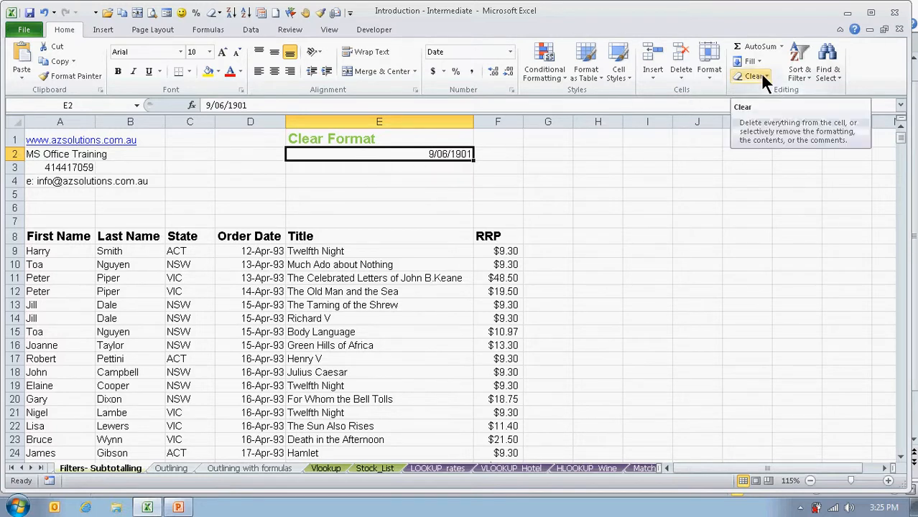
- Clear Formats on E2 so it shows the plain number 526, then move to E3
left_click(756, 74)
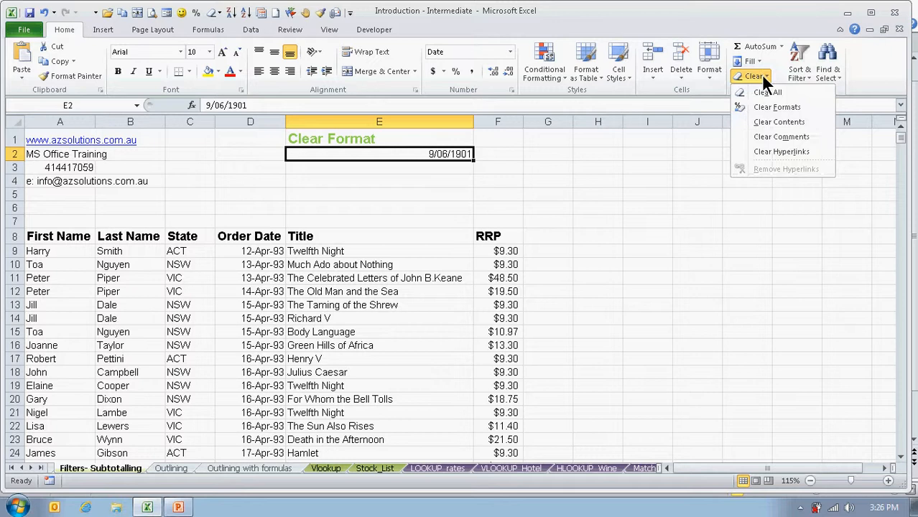
mouse_move(779, 106)
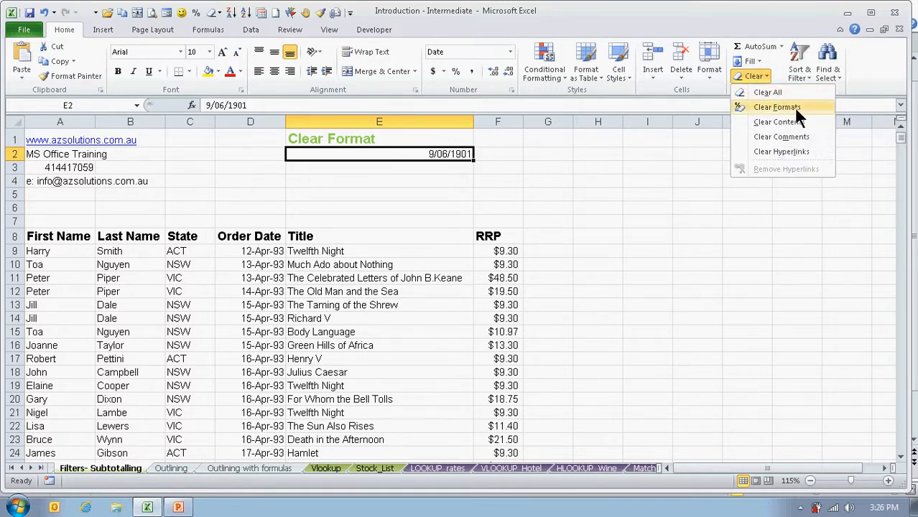
left_click(779, 107)
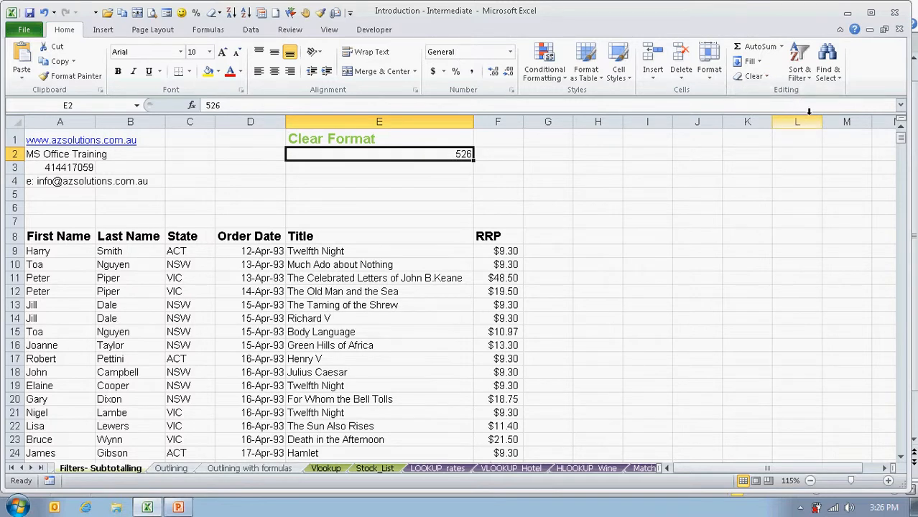
left_click(379, 166)
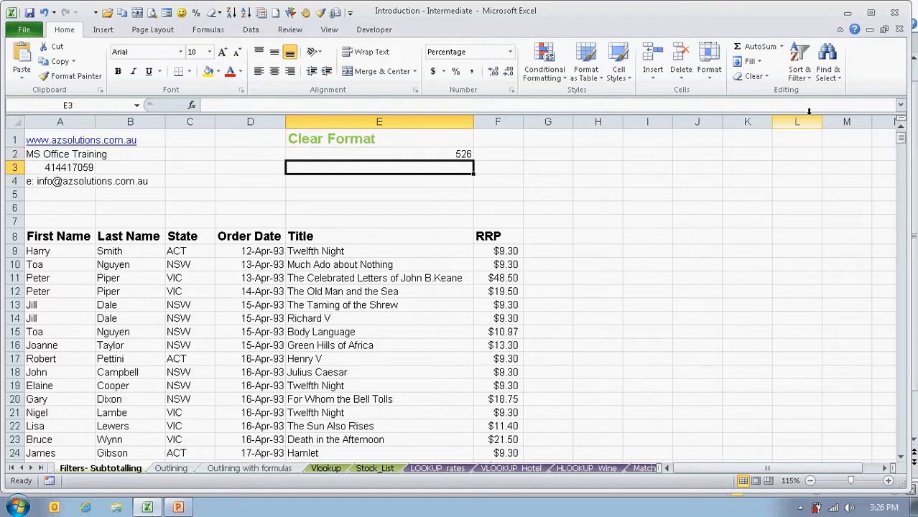
- Enter 11/03/2013 in E3 and style it bold red
type("11/03/2013")
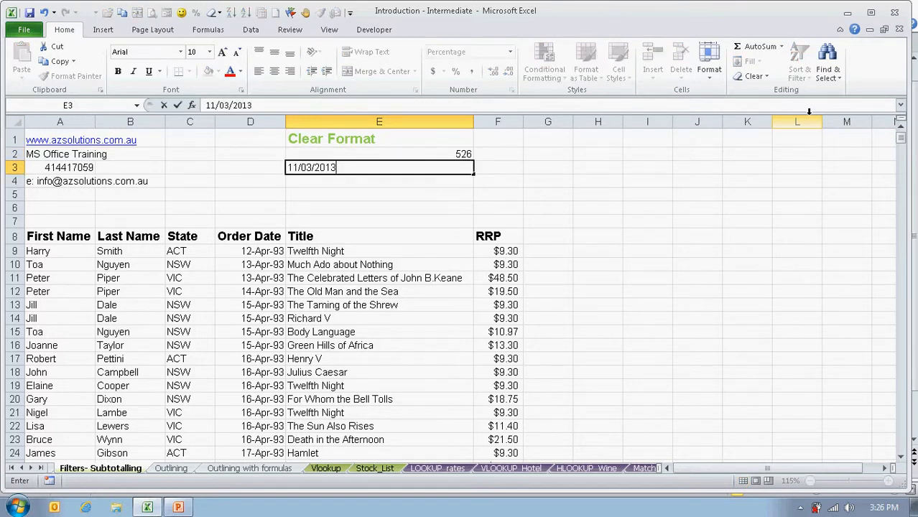
key("Enter")
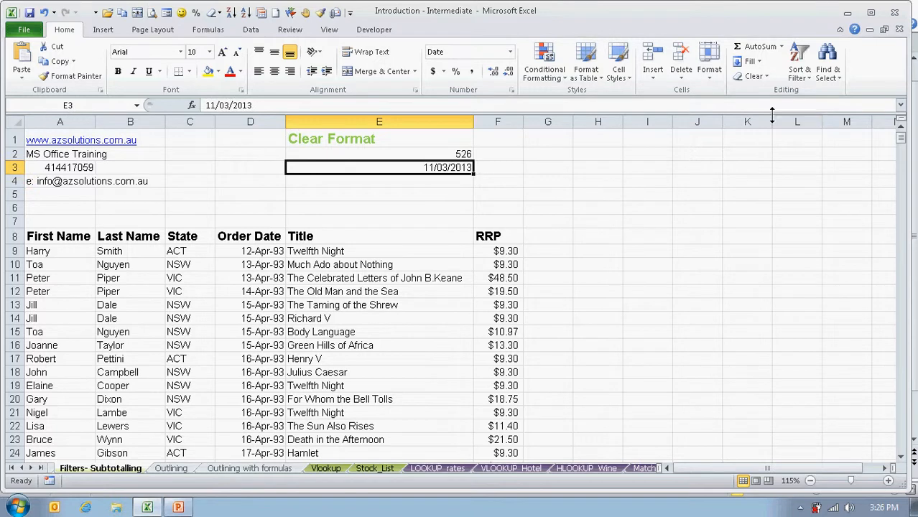
mouse_move(229, 71)
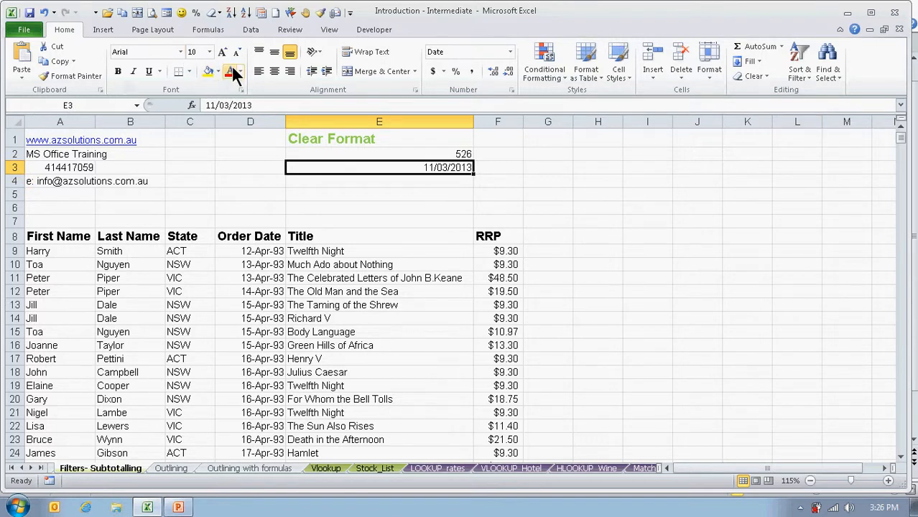
left_click(228, 72)
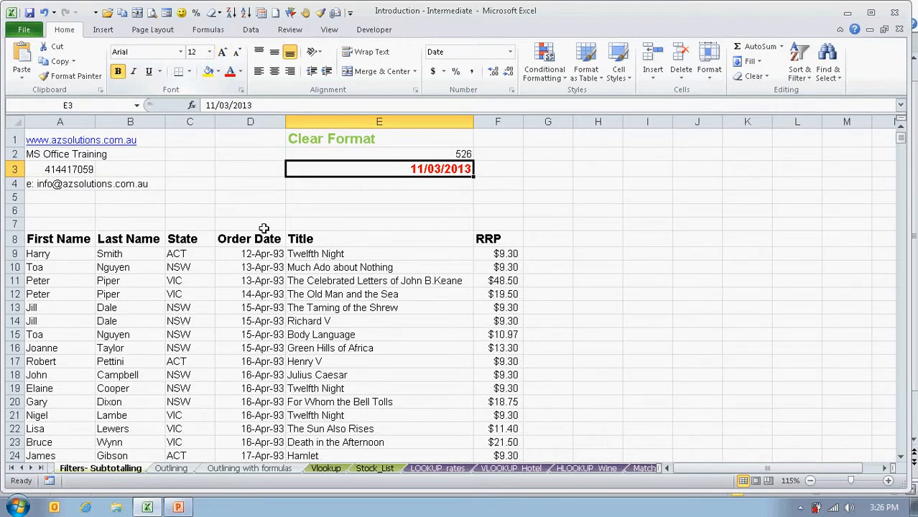
mouse_move(448, 230)
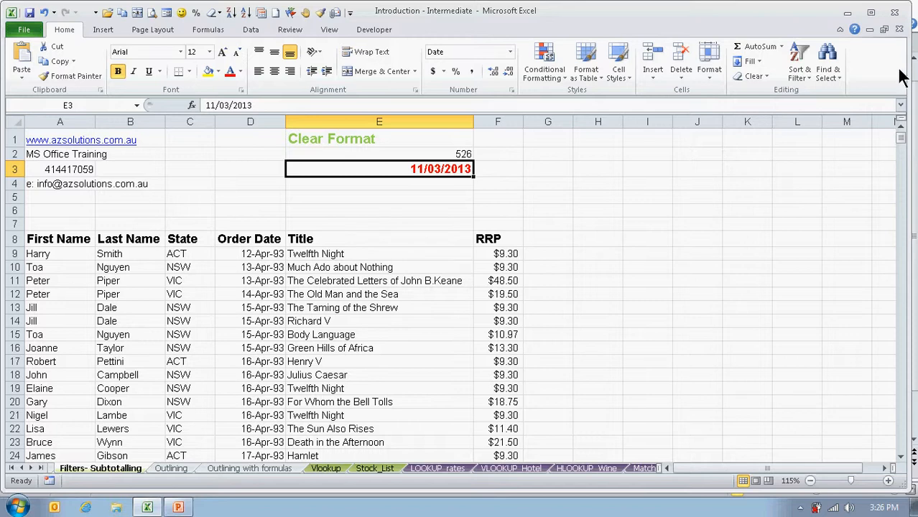
mouse_move(750, 78)
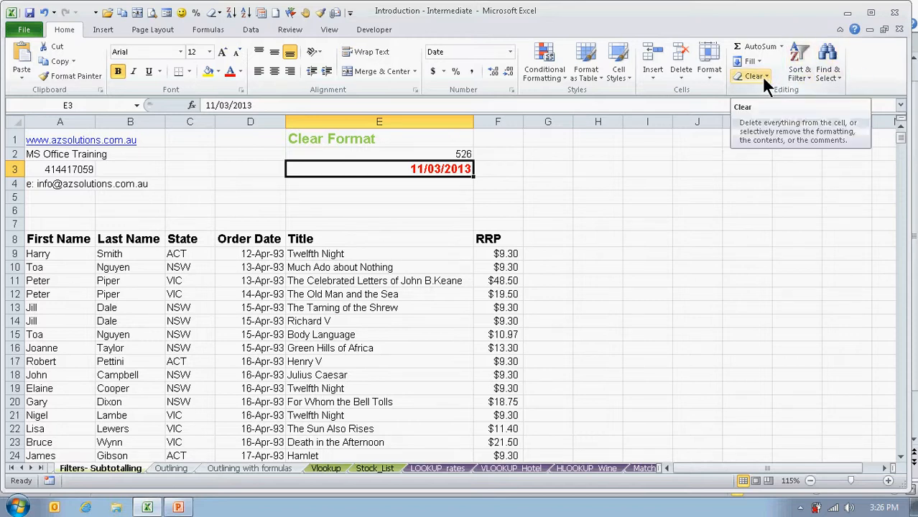
- Clear the contents of E3 and enter 5222, which displays as the red date 18/04/1914
left_click(749, 75)
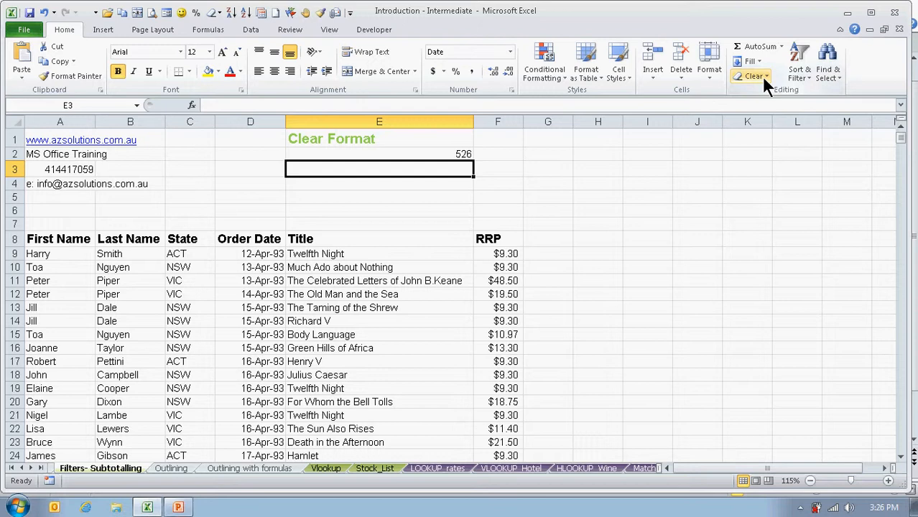
type("5222")
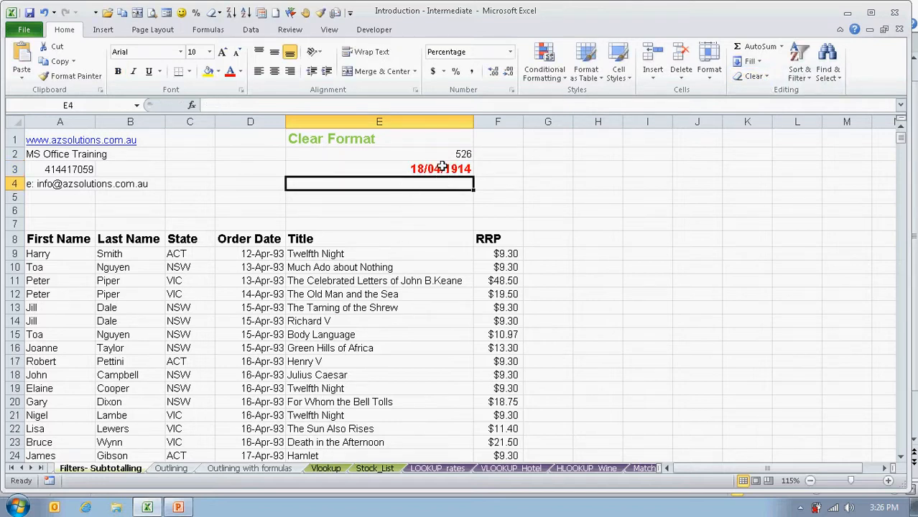
- Clear Formats on E3 so it shows the plain number 5222 without red bold styling
left_click(753, 75)
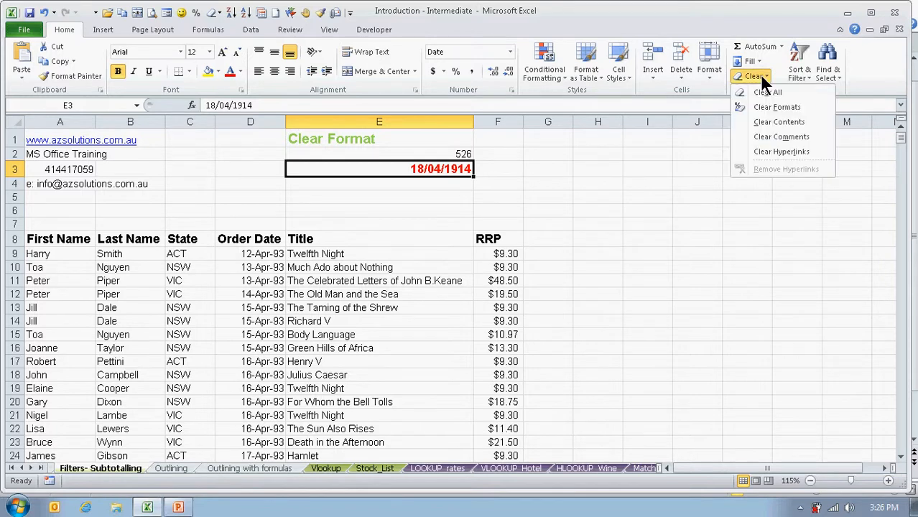
mouse_move(778, 112)
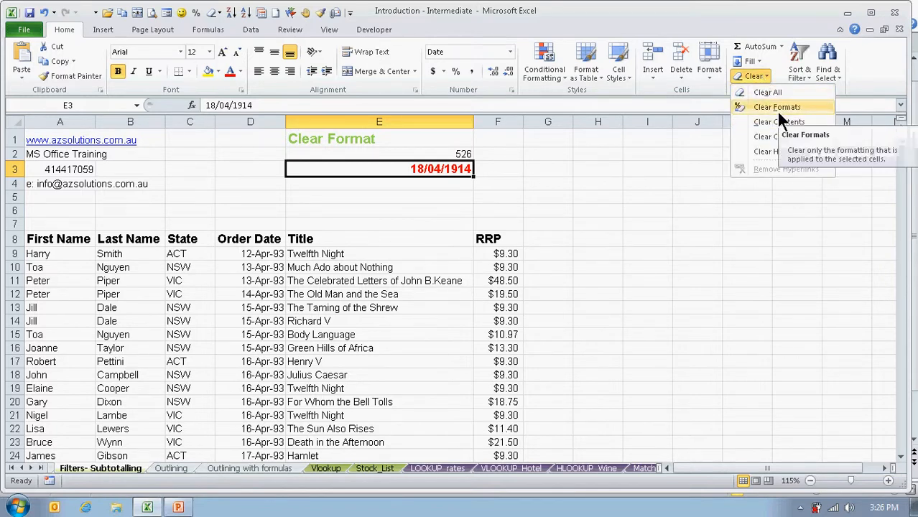
left_click(779, 107)
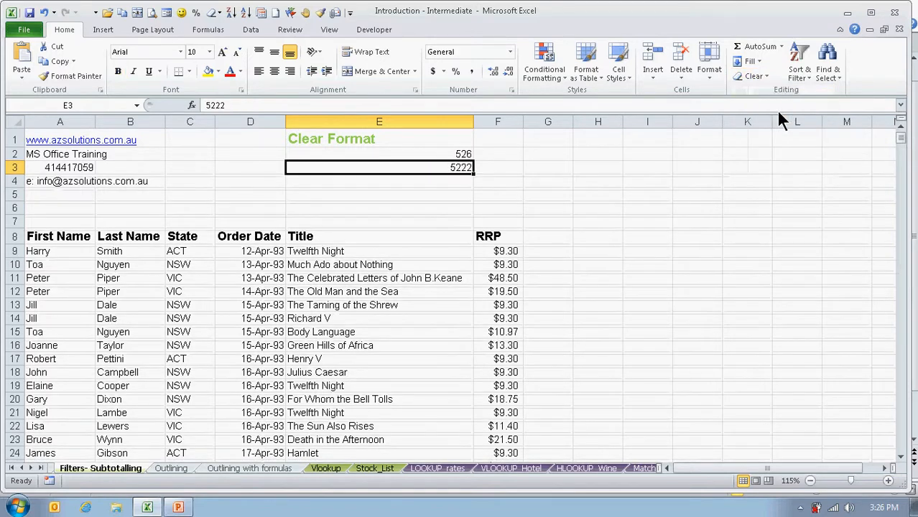
mouse_move(777, 115)
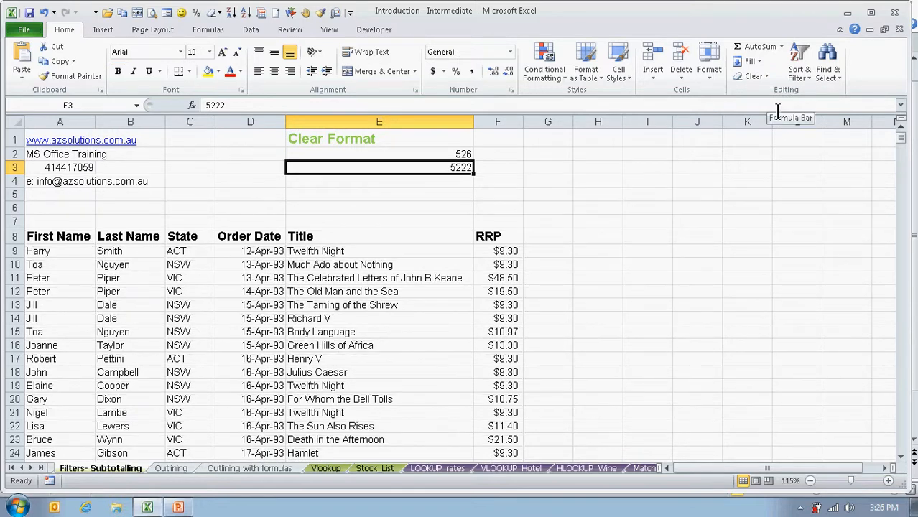
mouse_move(457, 181)
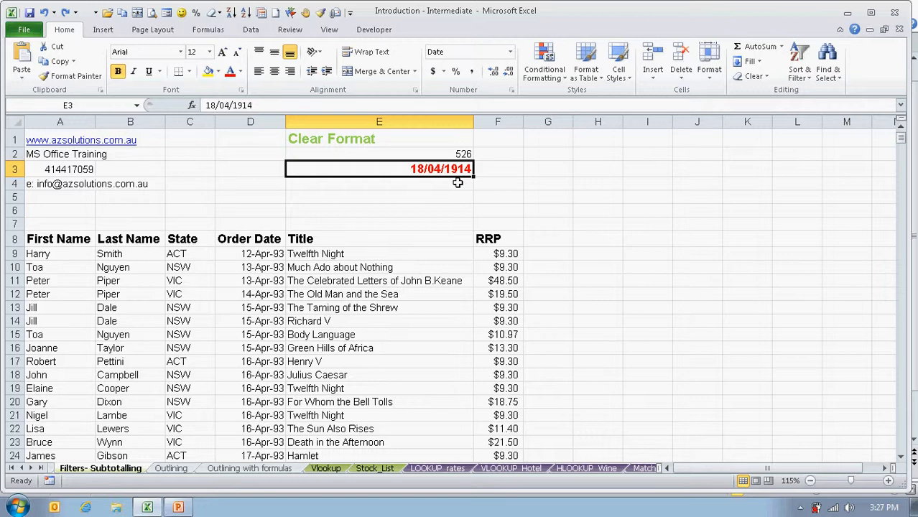
- Enter kkj in E3, then replace it with a number showing as the red bold date 27/10/1901
type("kk")
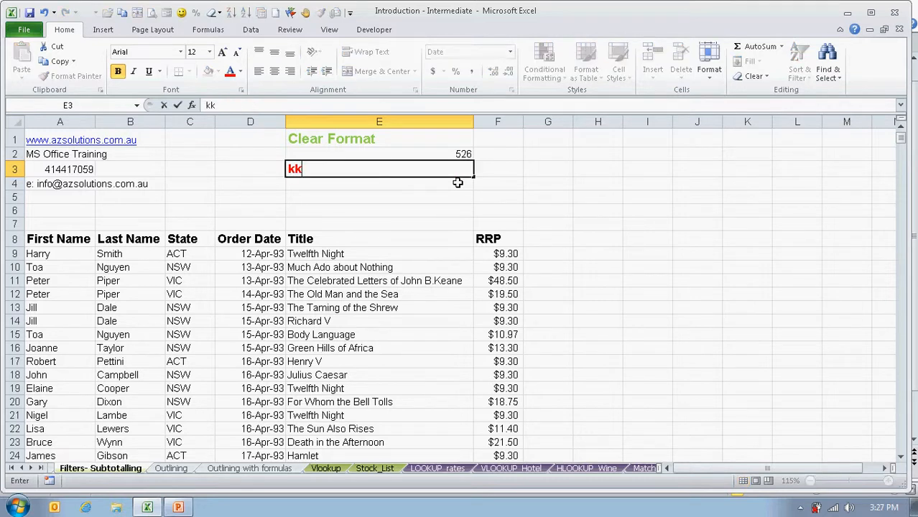
type("j")
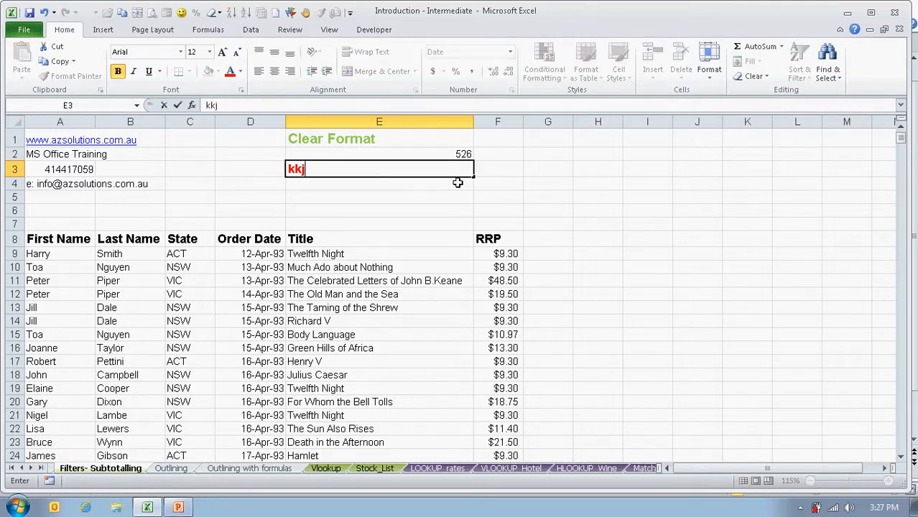
key("Enter")
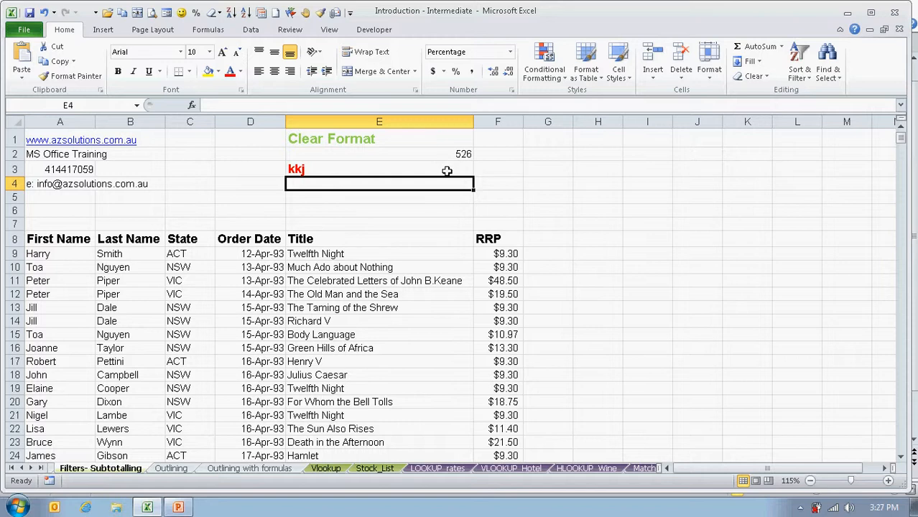
left_click(379, 169)
type("27/10/1901")
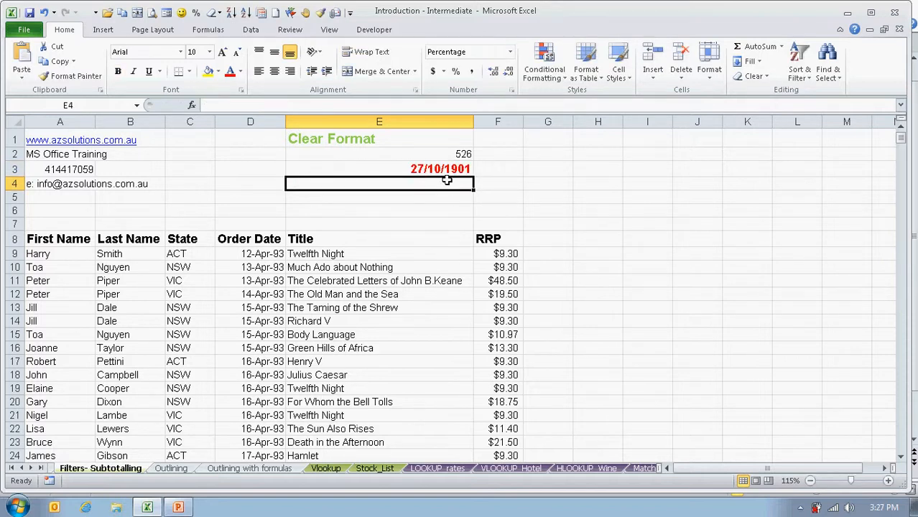
left_click(379, 169)
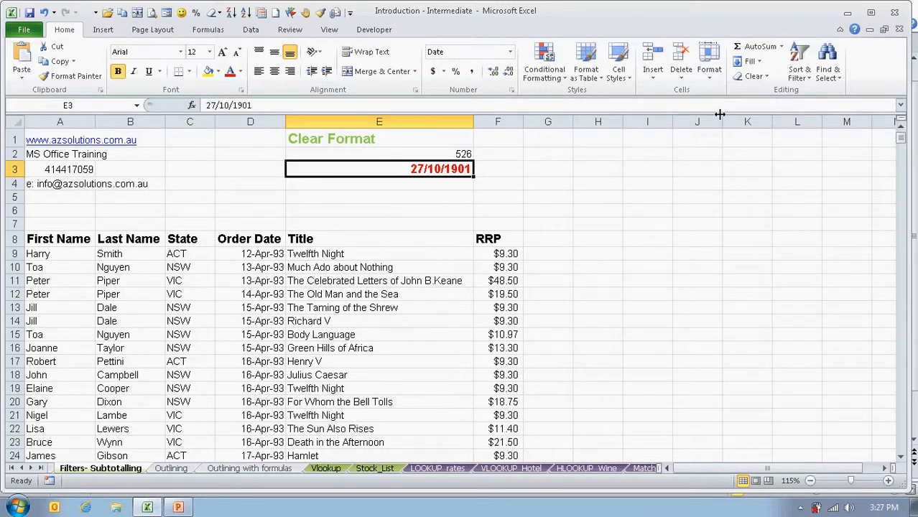
- Clear All on E3 and enter 555, leaving a plain General-format number
left_click(752, 76)
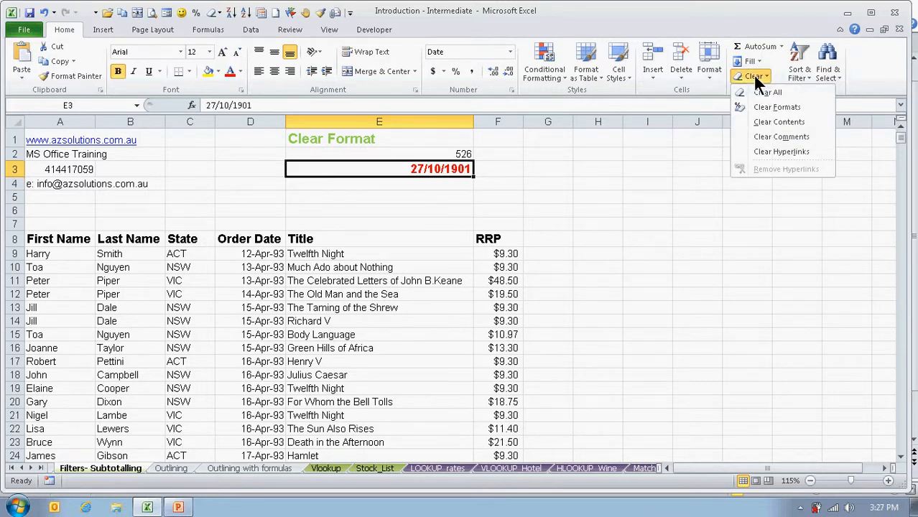
mouse_move(792, 98)
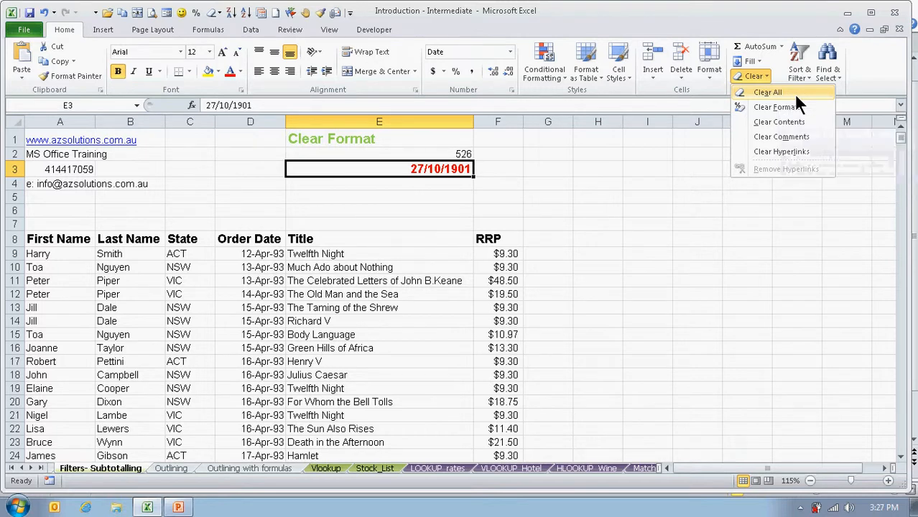
left_click(774, 92)
type("555")
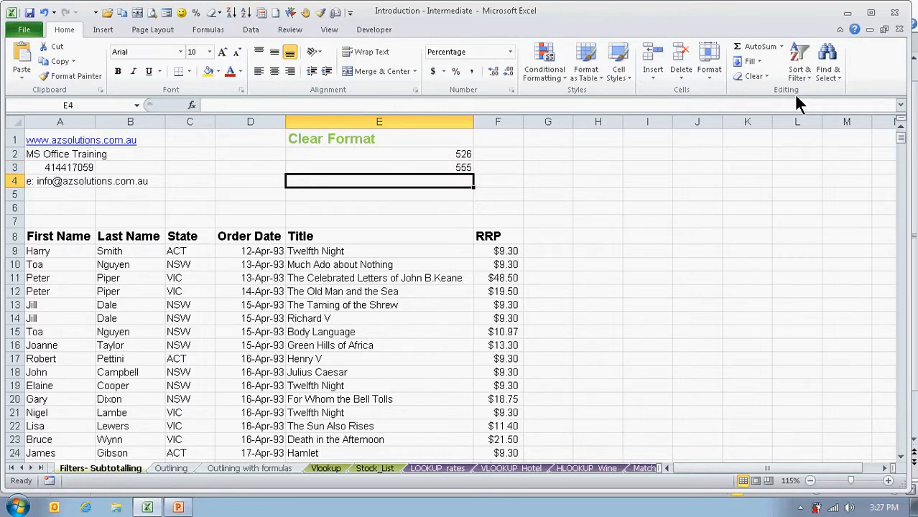
left_click(379, 167)
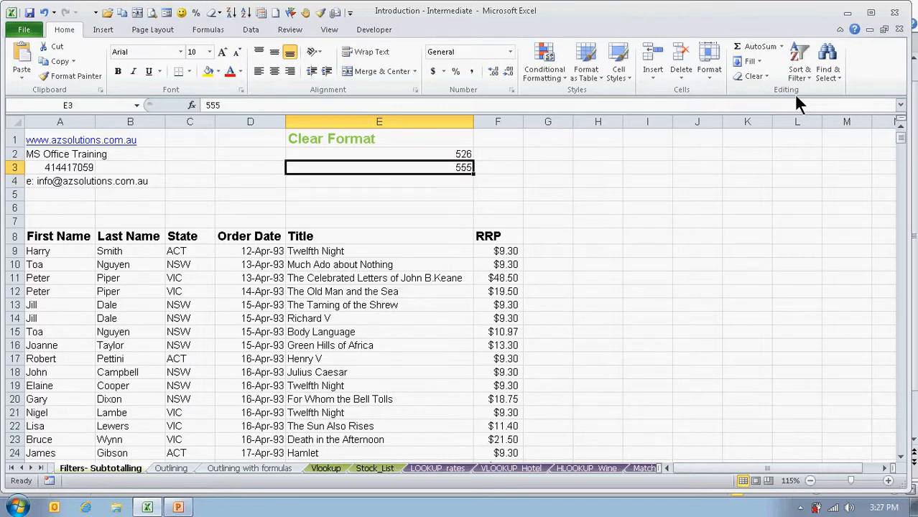
- Review the Clear menu once more, then switch back to the az solutions PowerPoint slide
left_click(753, 76)
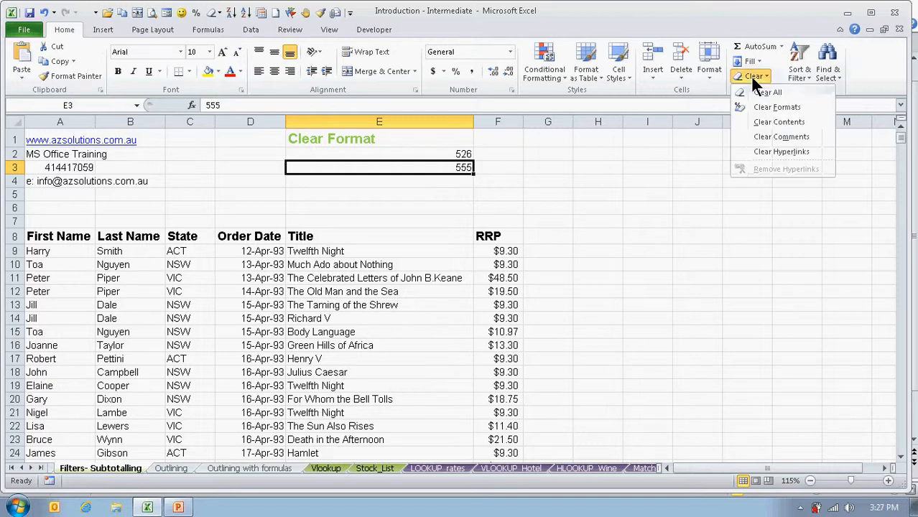
mouse_move(764, 98)
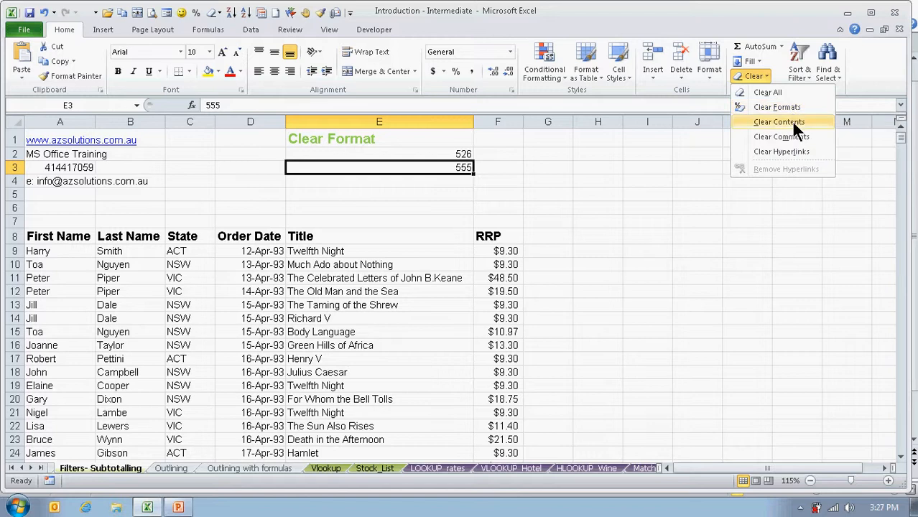
mouse_move(784, 121)
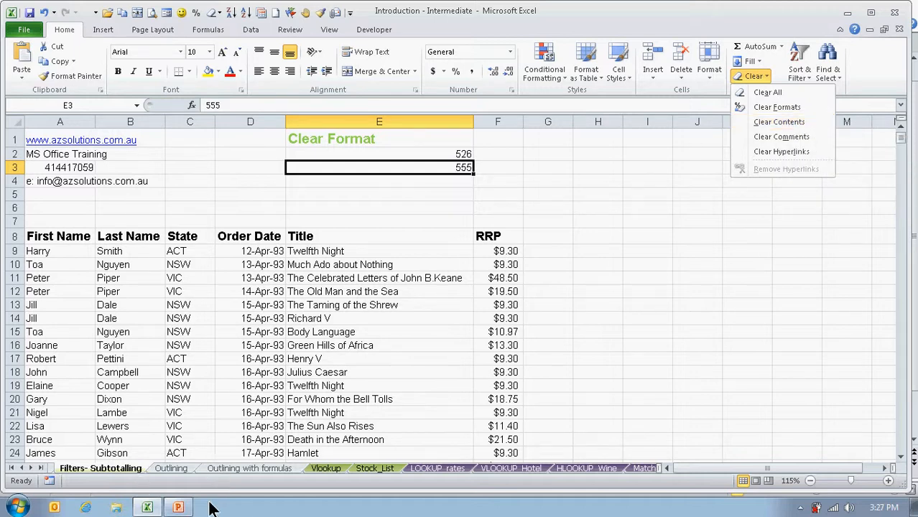
left_click(176, 504)
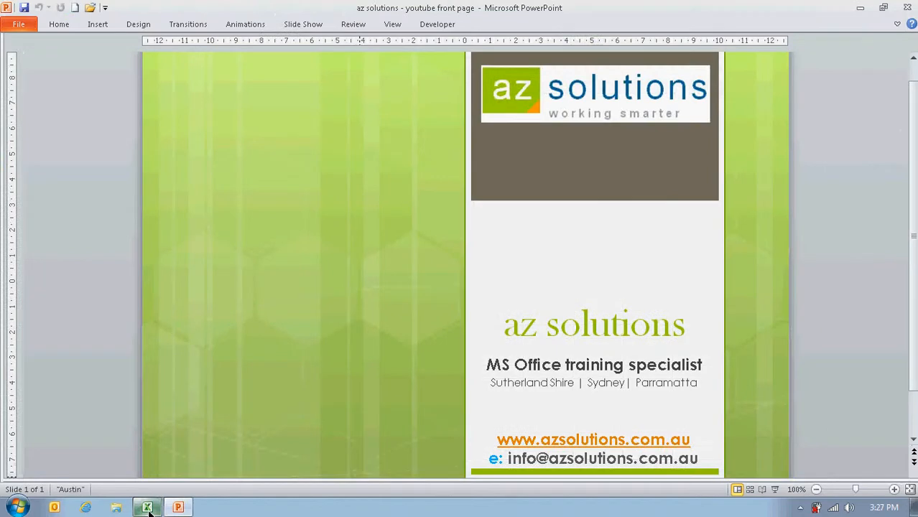